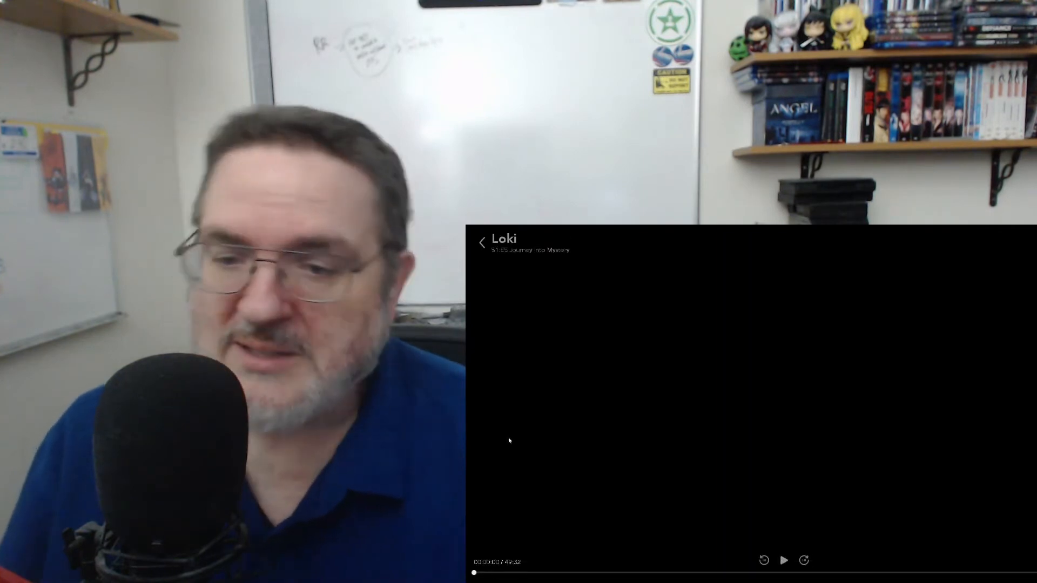
Start playback of Loki S1 E3 'Journey into Mystery' in the Disney+ player.
{"action": "left_click", "coordinate": [784, 560]}
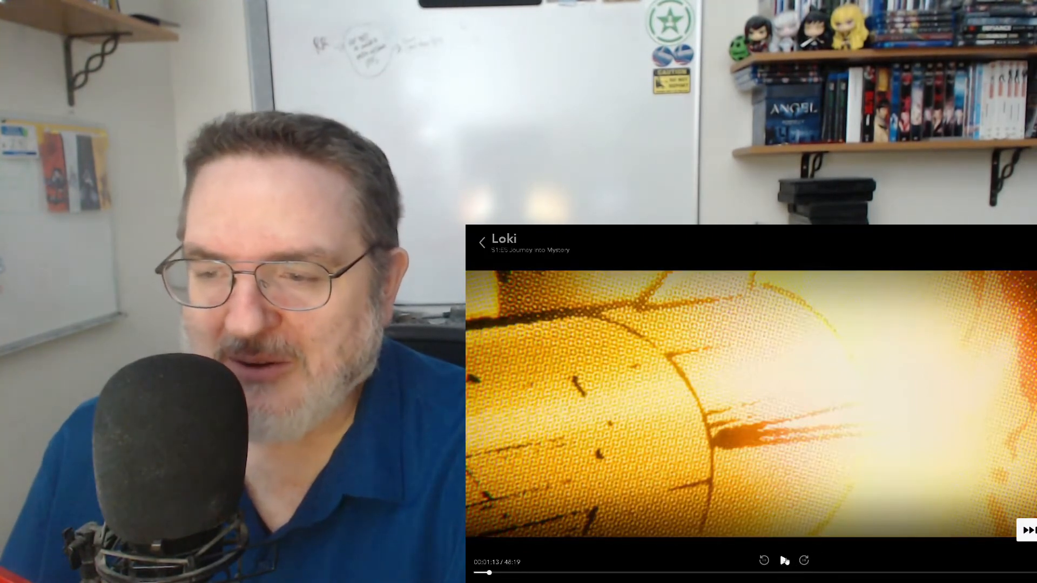